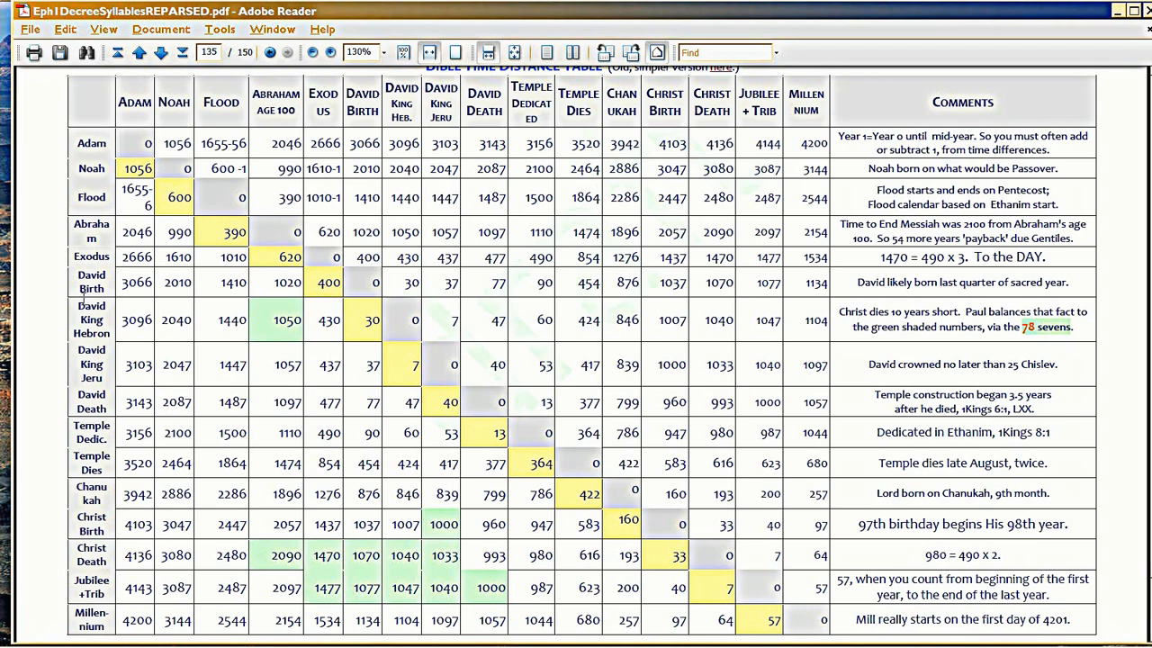
- Go back to page 134 and scroll until the full Year 1077s list shows
{"action": "left_click", "coordinate": [140, 52]}
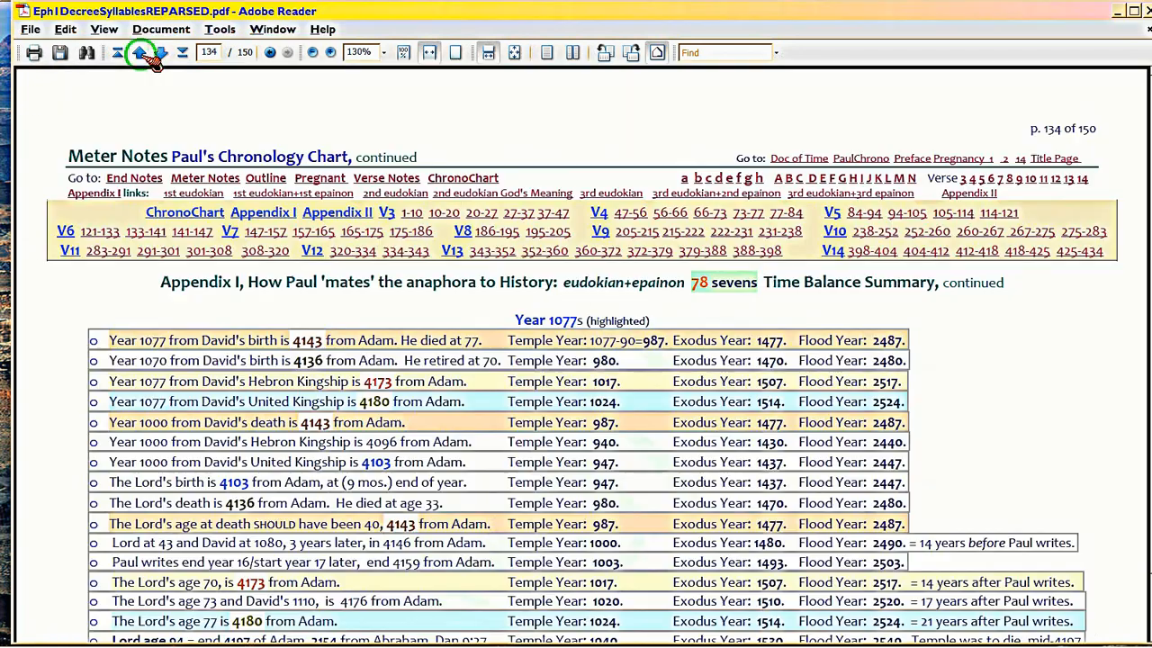
{"action": "mouse_move", "coordinate": [67, 310]}
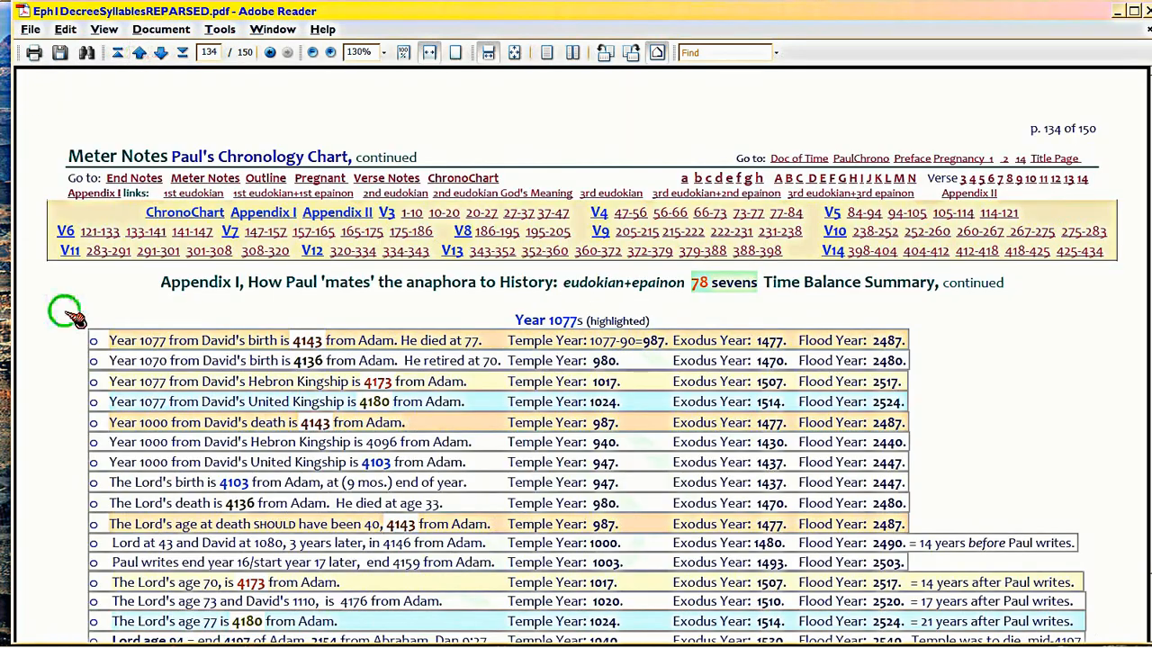
{"action": "scroll", "scroll_direction": "down", "scroll_amount": 3}
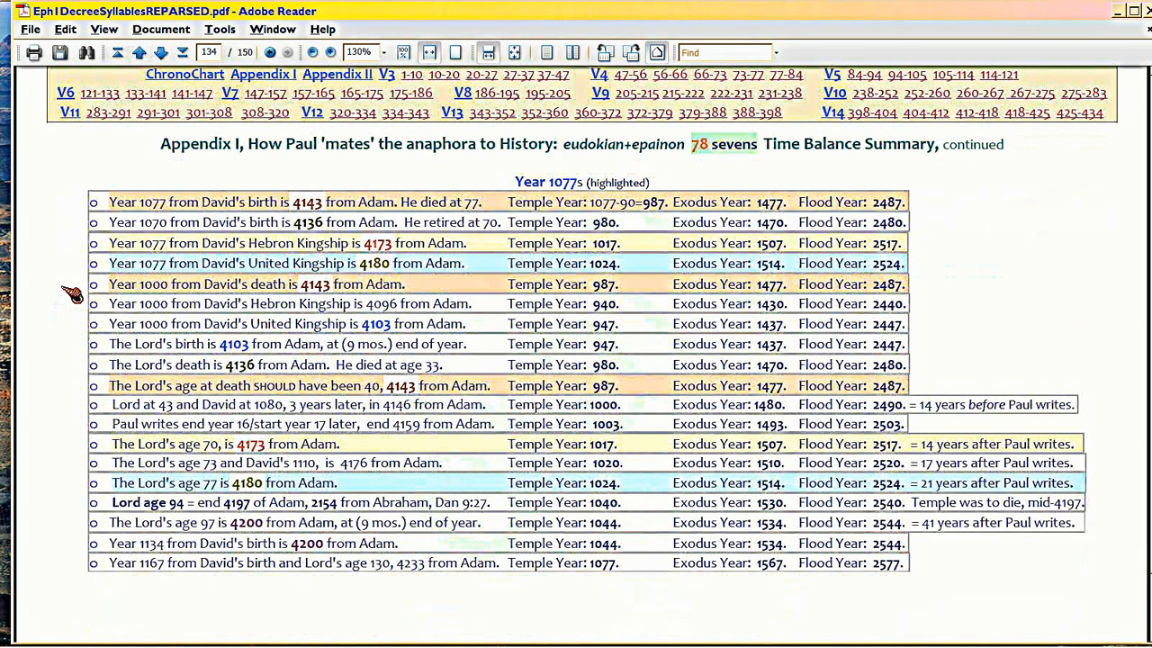
{"action": "mouse_move", "coordinate": [517, 167]}
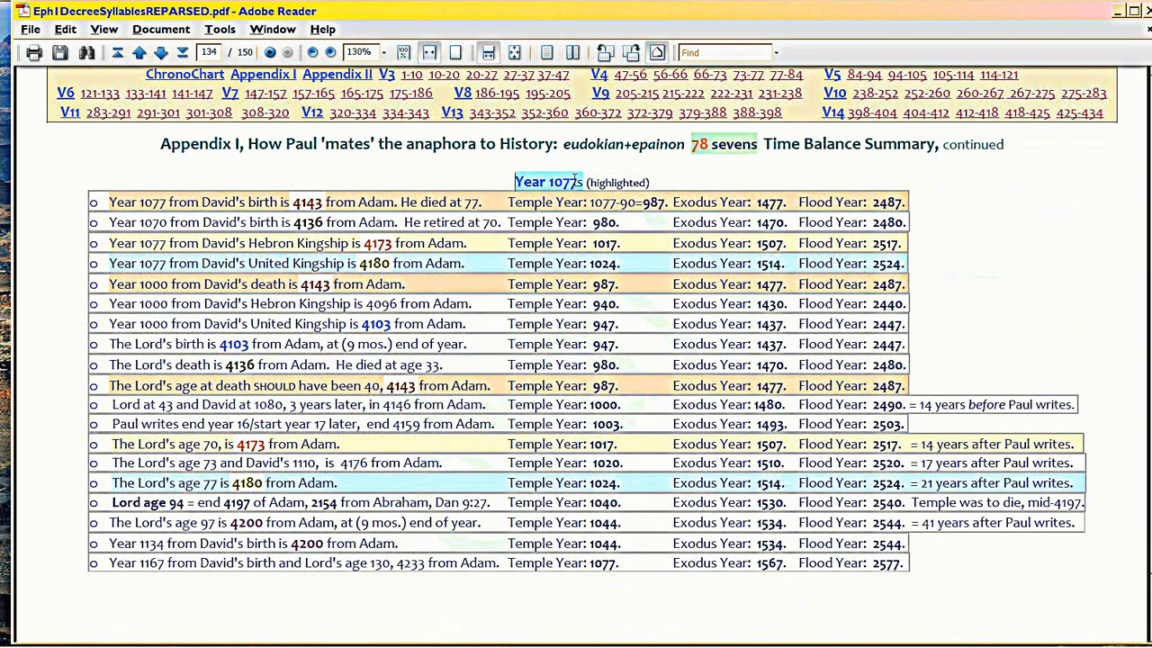
{"action": "mouse_move", "coordinate": [441, 167]}
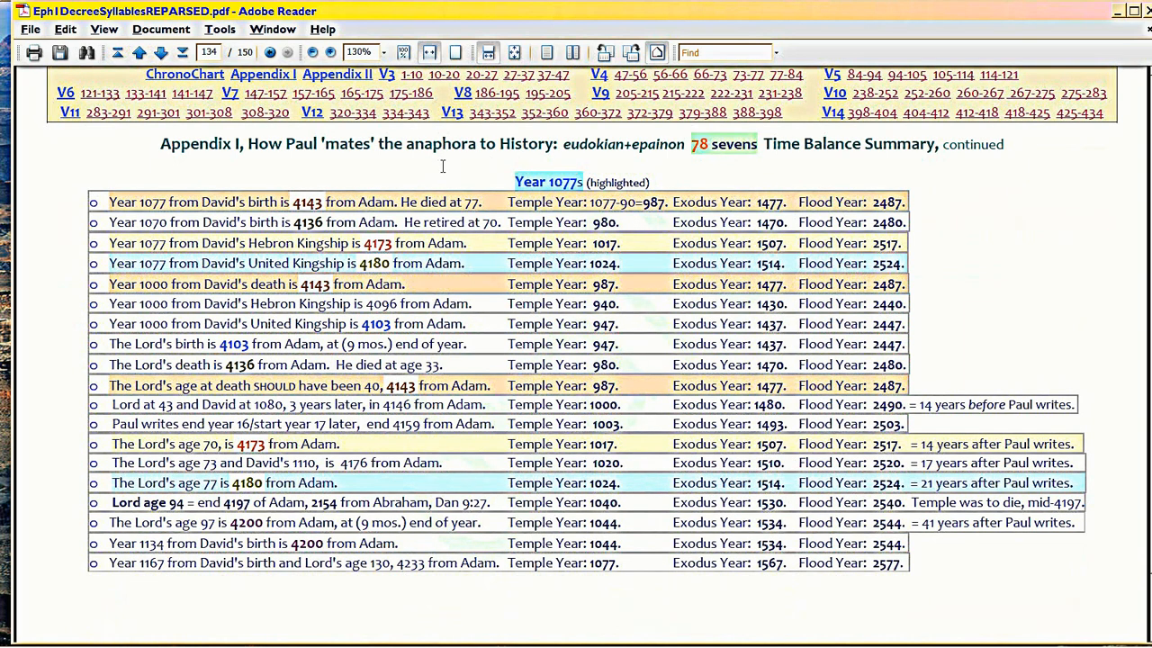
{"action": "mouse_move", "coordinate": [427, 180]}
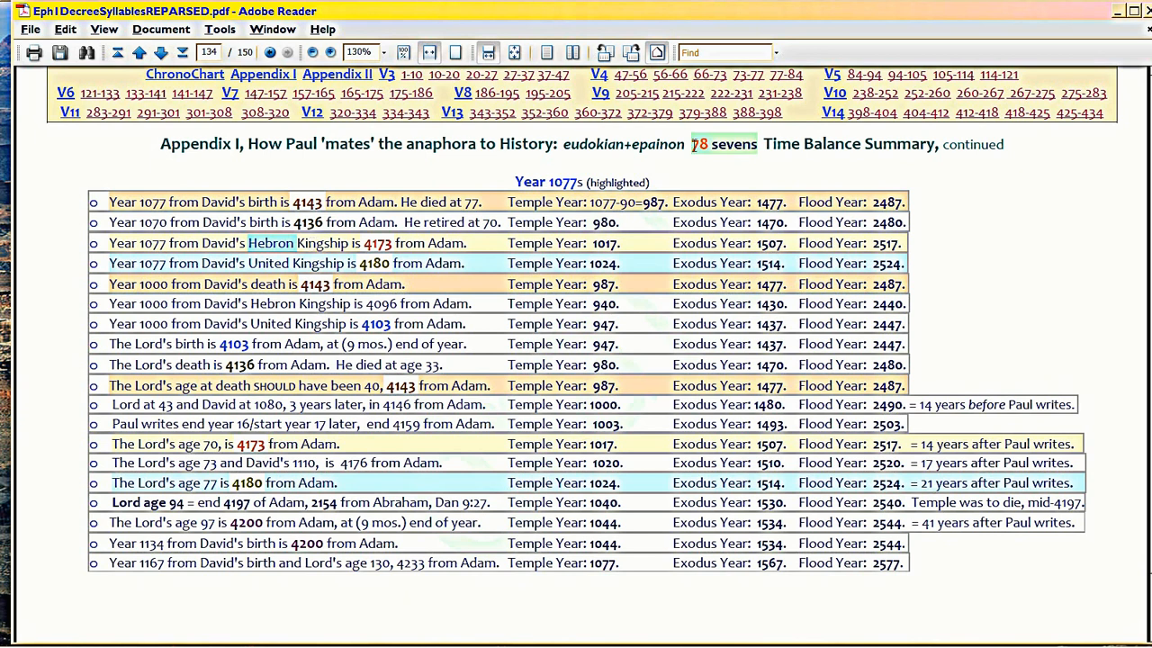
- Select the words '78 sevens' in the page 134 heading
{"action": "double_click", "coordinate": [735, 144]}
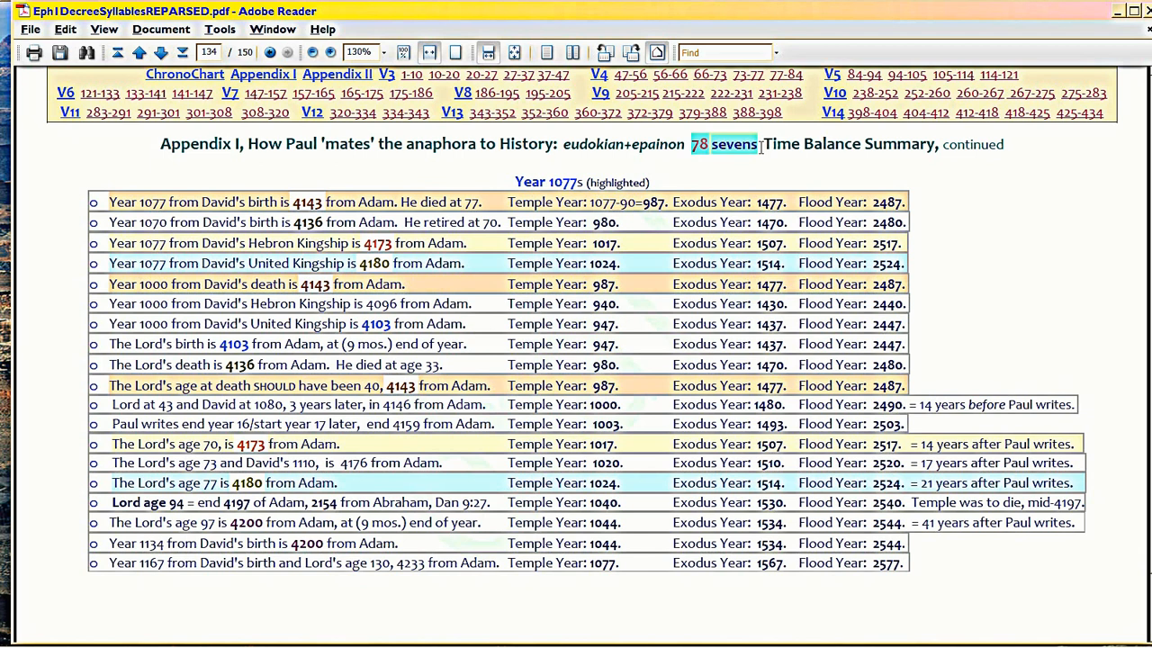
{"action": "mouse_move", "coordinate": [424, 139]}
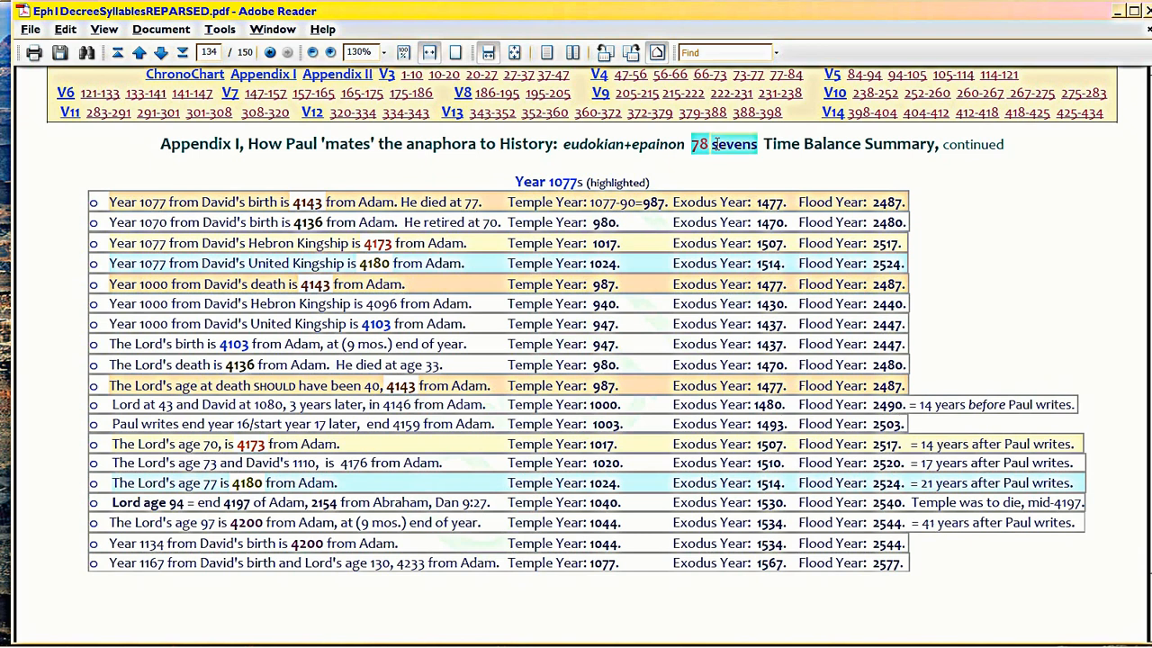
{"action": "mouse_move", "coordinate": [741, 157]}
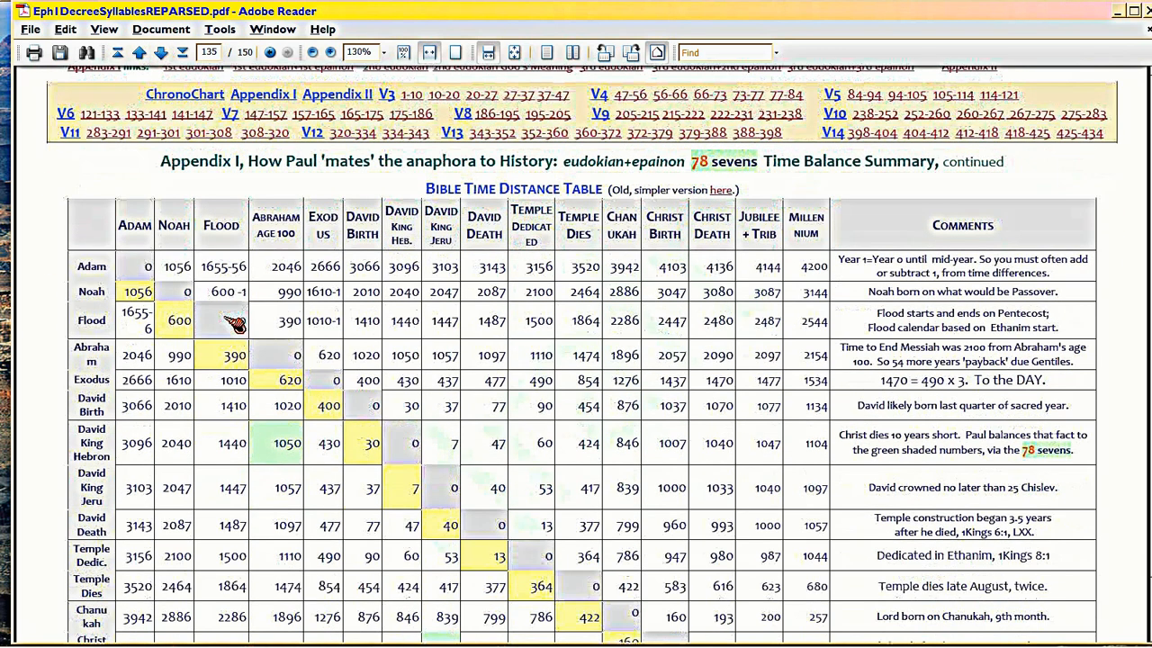
- Return to page 134 and scroll down to the Year 1077s list
{"action": "scroll", "scroll_direction": "down", "scroll_amount": 3}
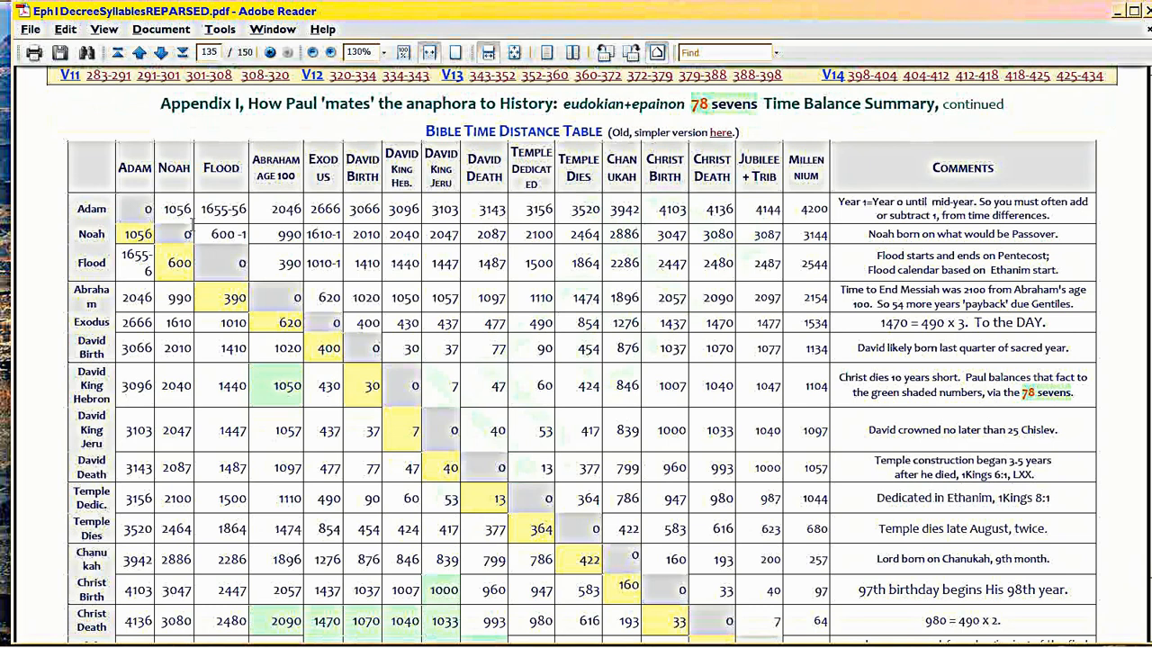
{"action": "left_click", "coordinate": [139, 51]}
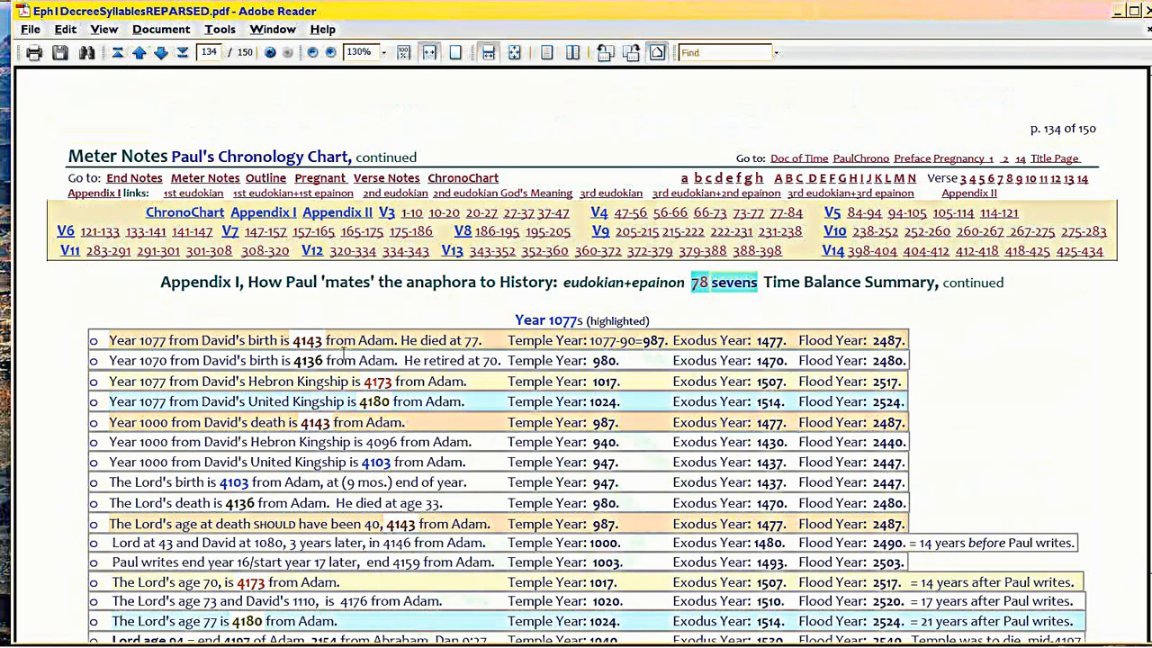
{"action": "scroll", "scroll_direction": "down", "scroll_amount": 3}
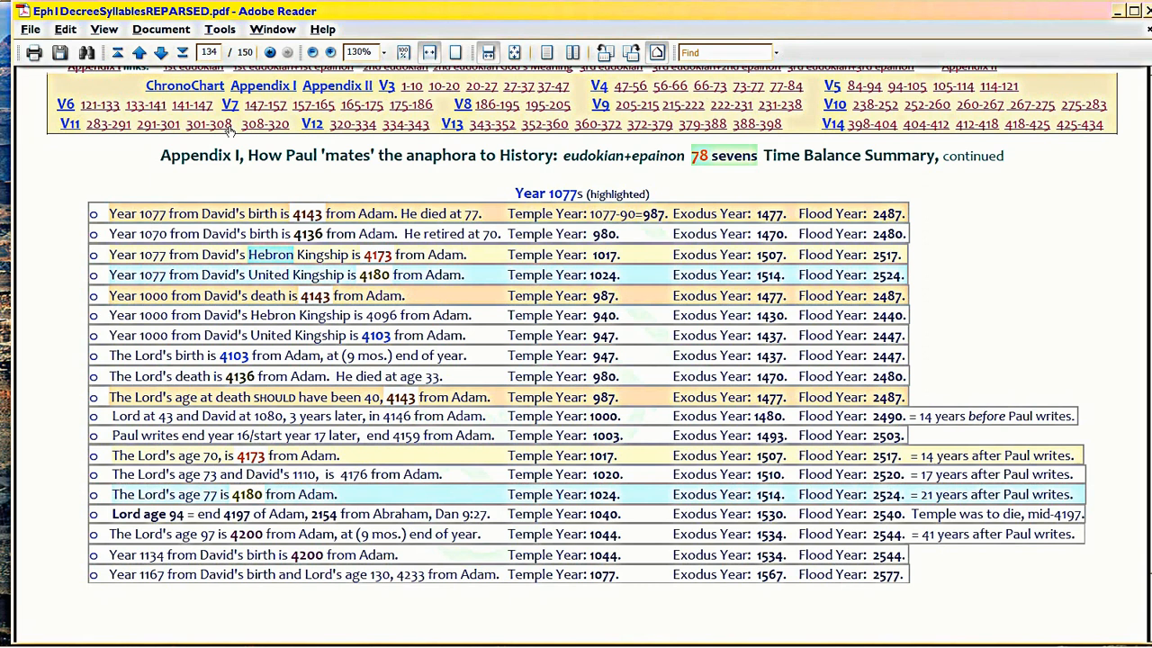
- Go forward to page 135 and scroll to the Bible Time Distance Table rows
{"action": "left_click", "coordinate": [139, 52]}
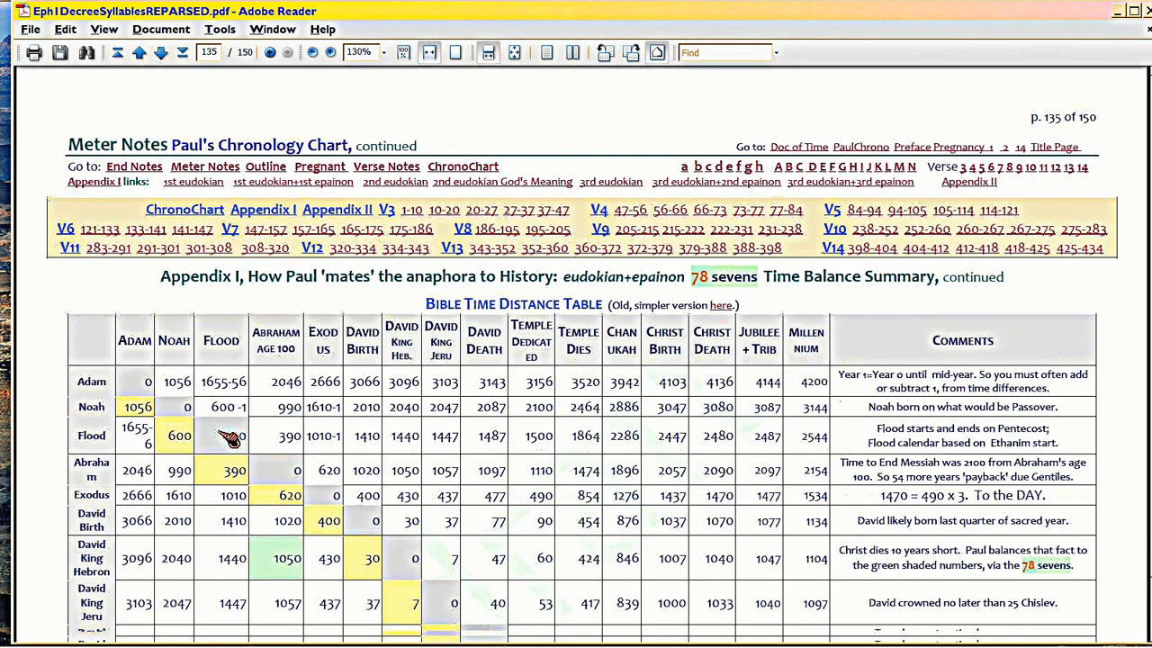
{"action": "scroll", "scroll_direction": "down", "scroll_amount": 3}
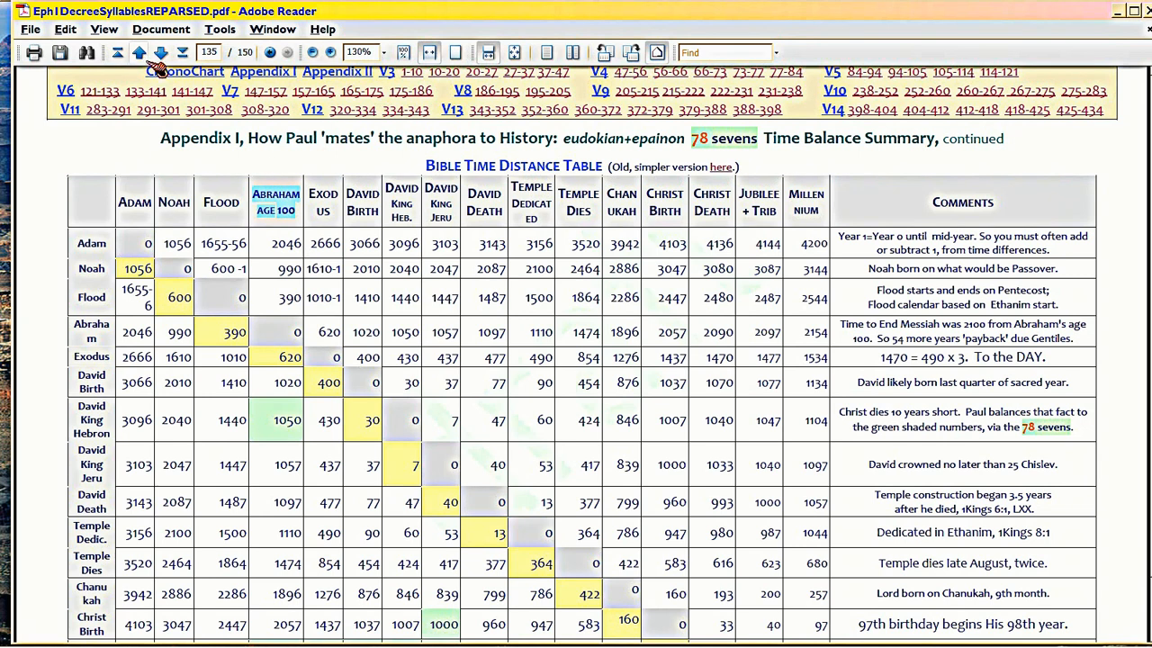
{"action": "mouse_move", "coordinate": [140, 56]}
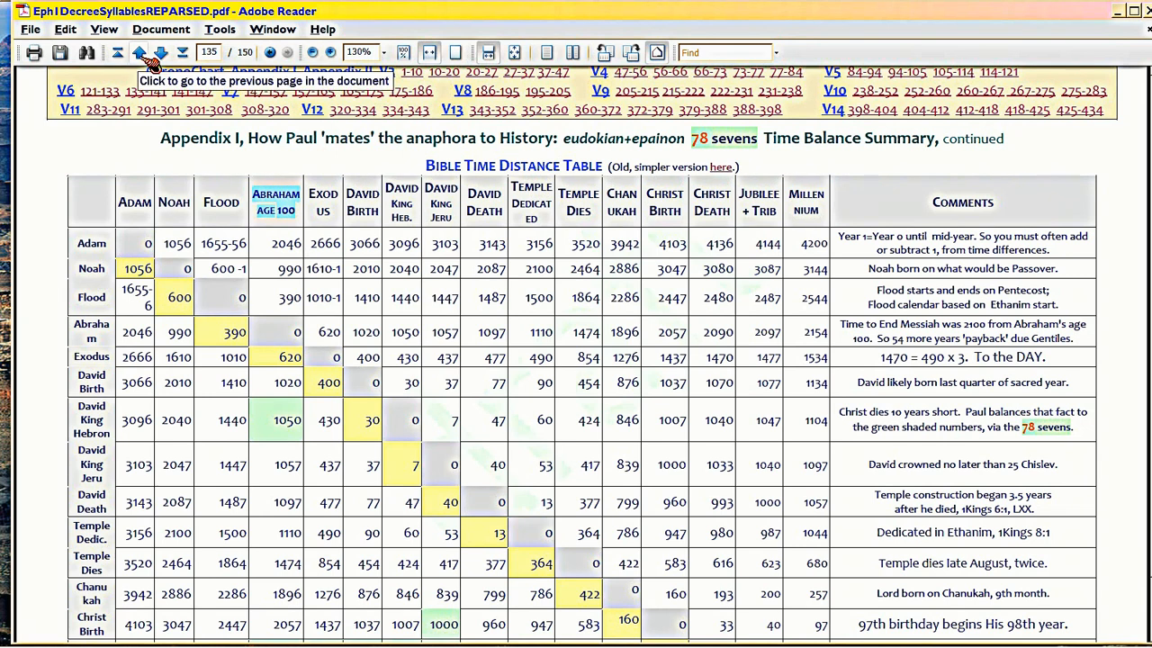
- Go back to page 134 and scroll so the complete Year 1077s list is visible
{"action": "left_click", "coordinate": [139, 52]}
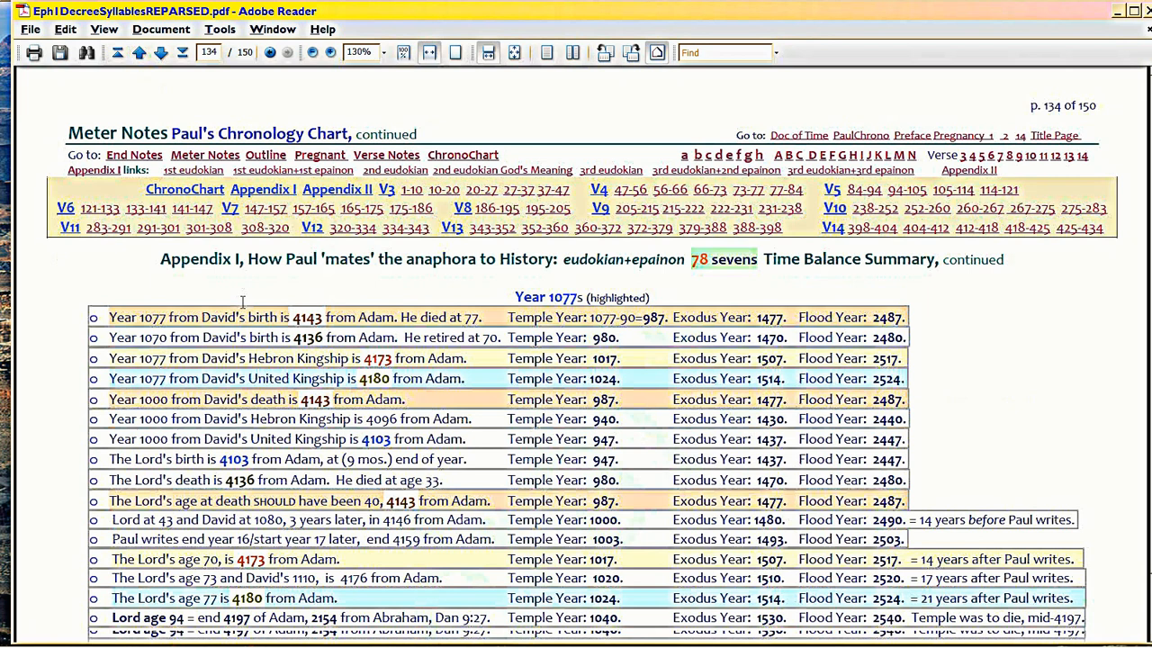
{"action": "scroll", "scroll_direction": "down", "scroll_amount": 3}
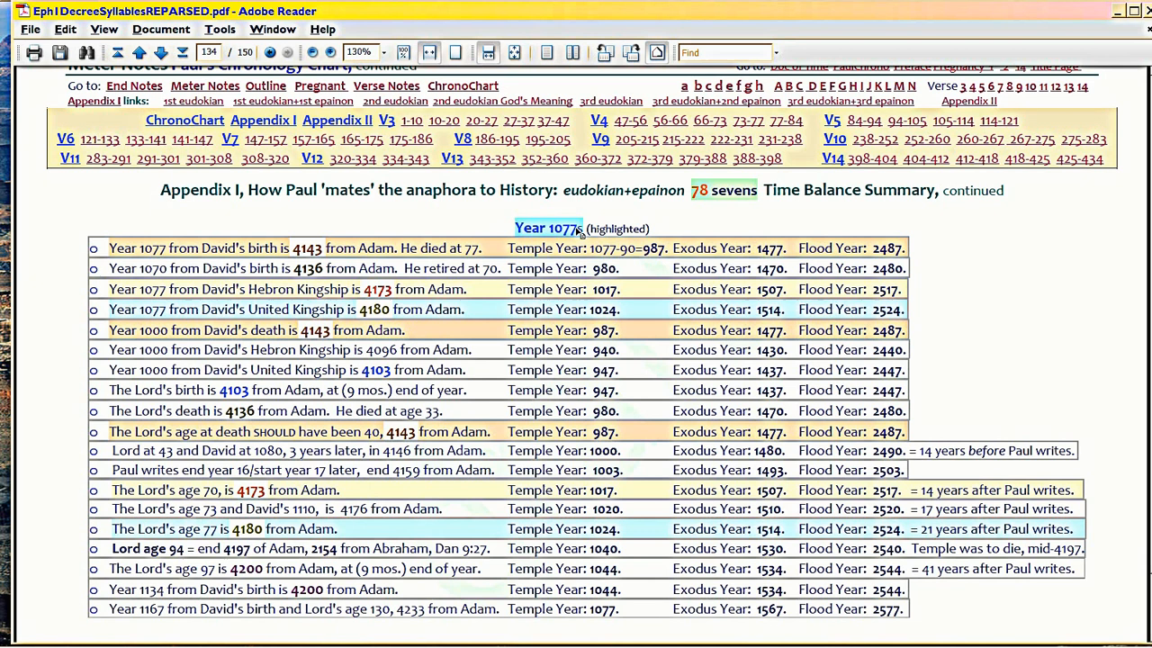
{"action": "mouse_move", "coordinate": [441, 261]}
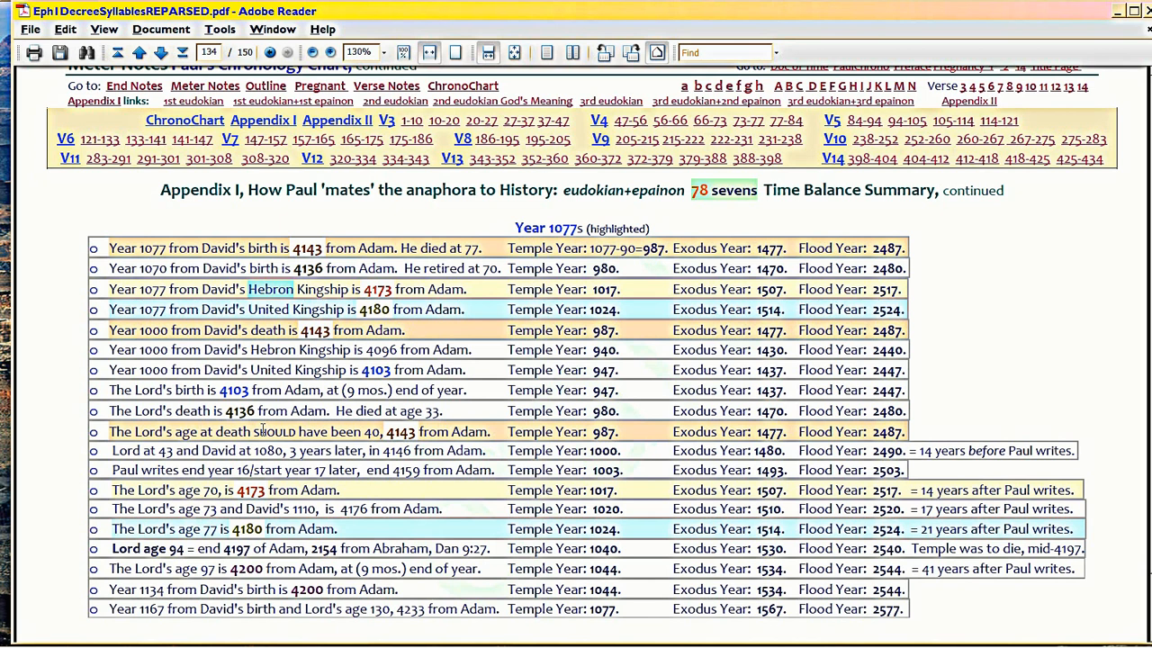
{"action": "mouse_move", "coordinate": [247, 288]}
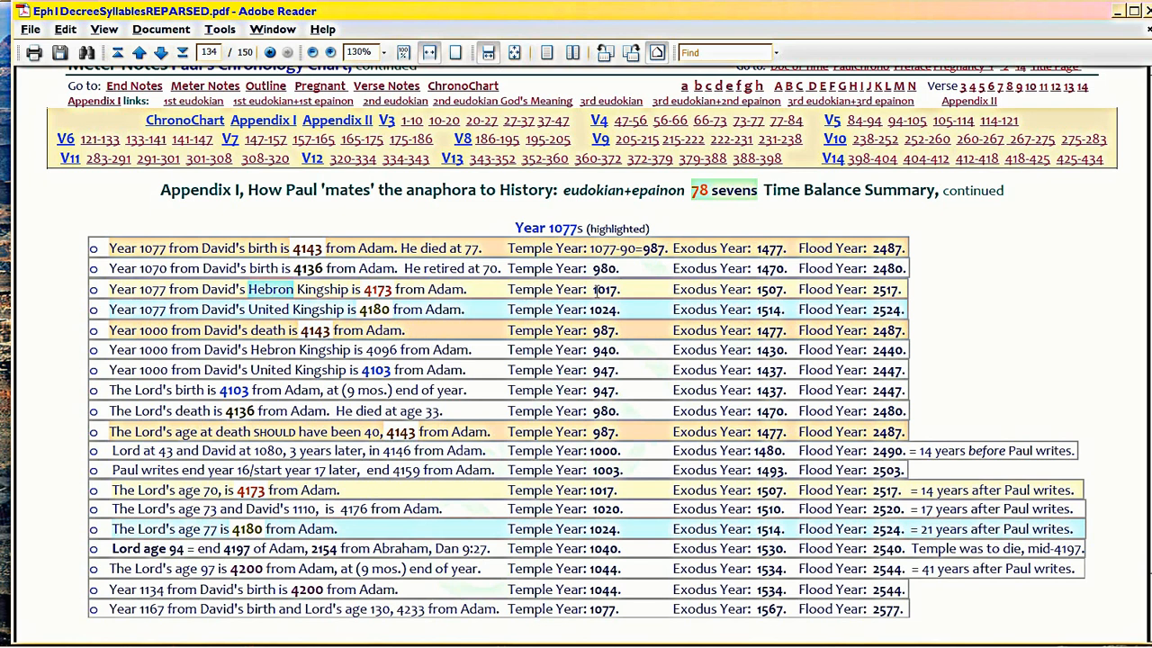
{"action": "left_click", "coordinate": [605, 289]}
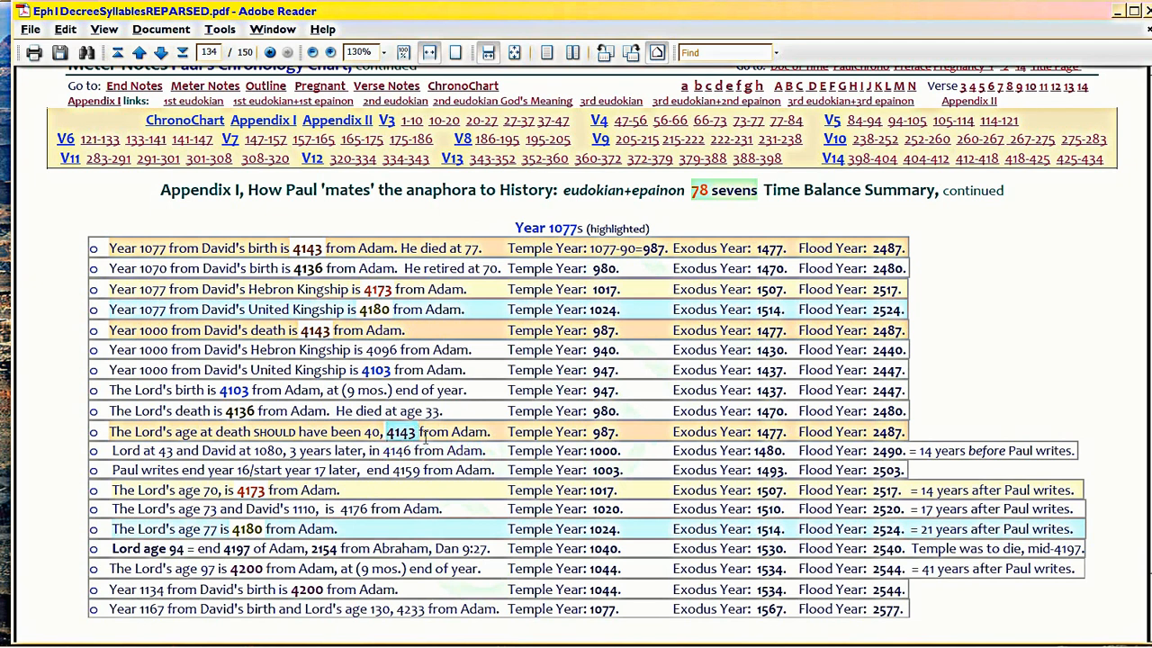
{"action": "mouse_move", "coordinate": [506, 448]}
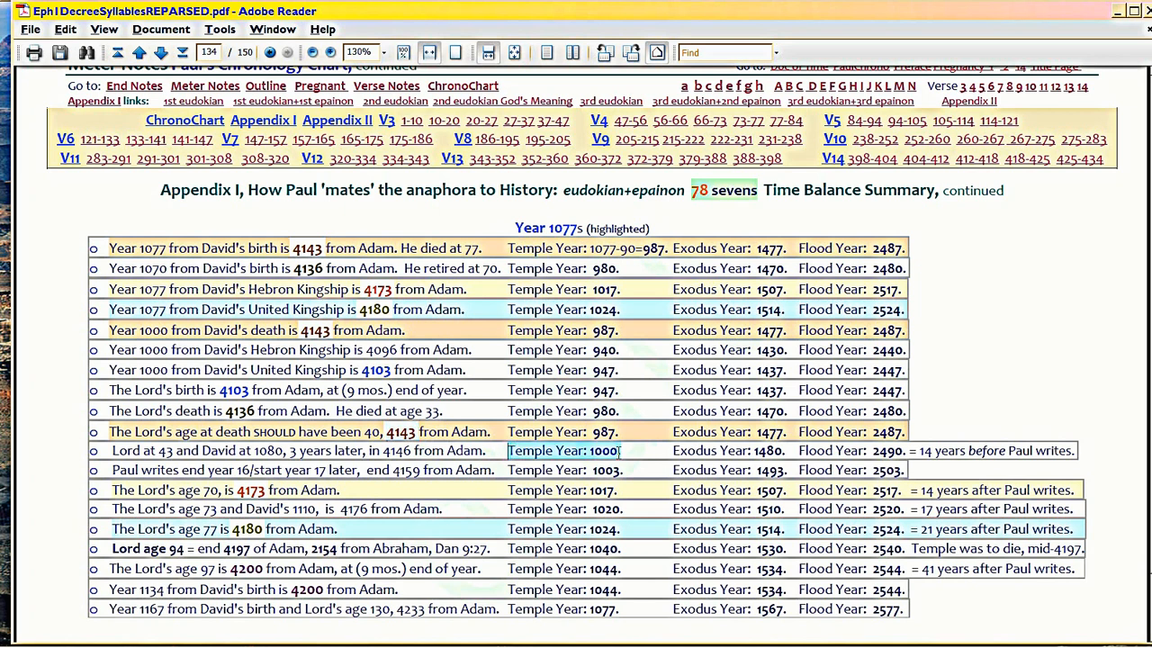
{"action": "mouse_move", "coordinate": [549, 472]}
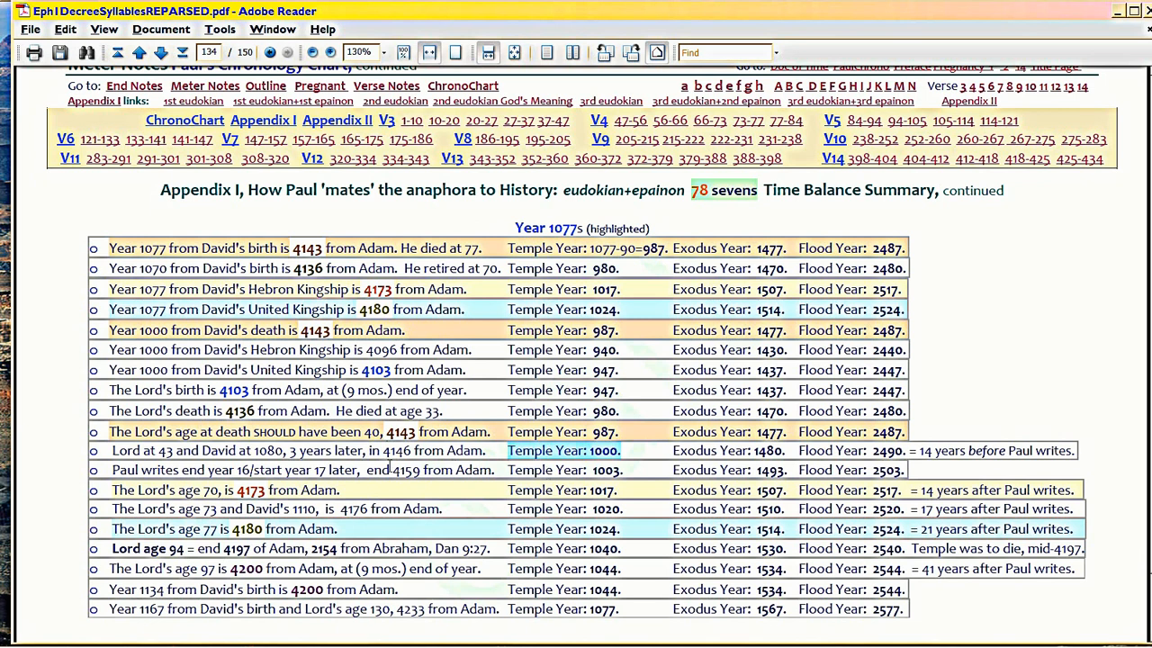
{"action": "mouse_move", "coordinate": [137, 458]}
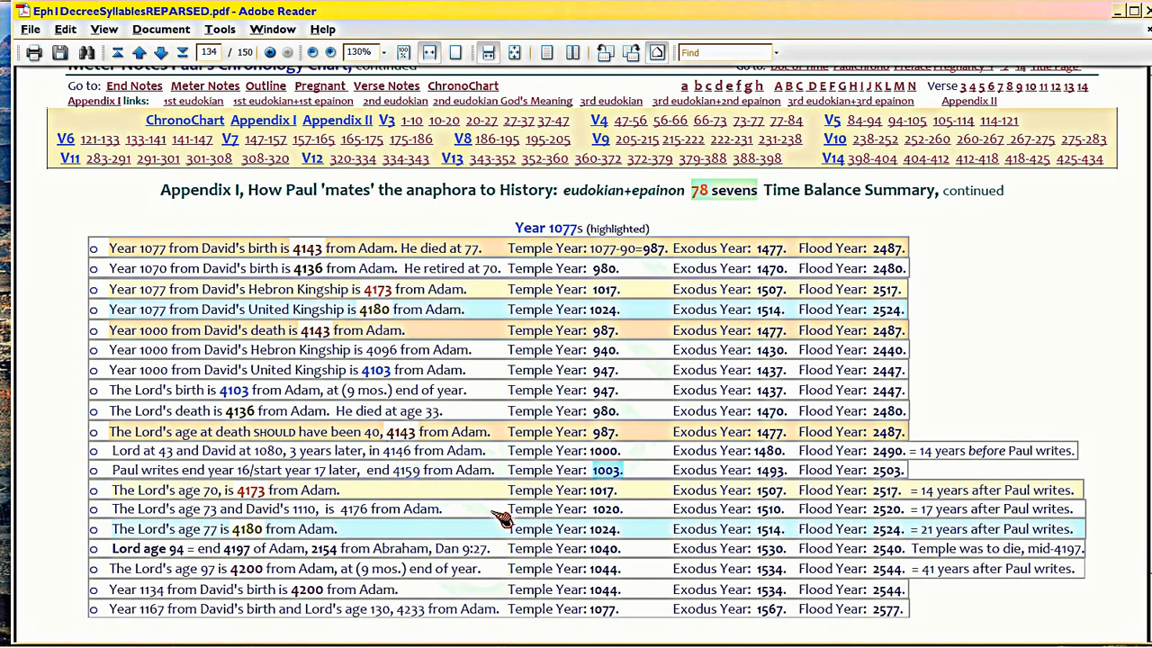
{"action": "mouse_move", "coordinate": [432, 490]}
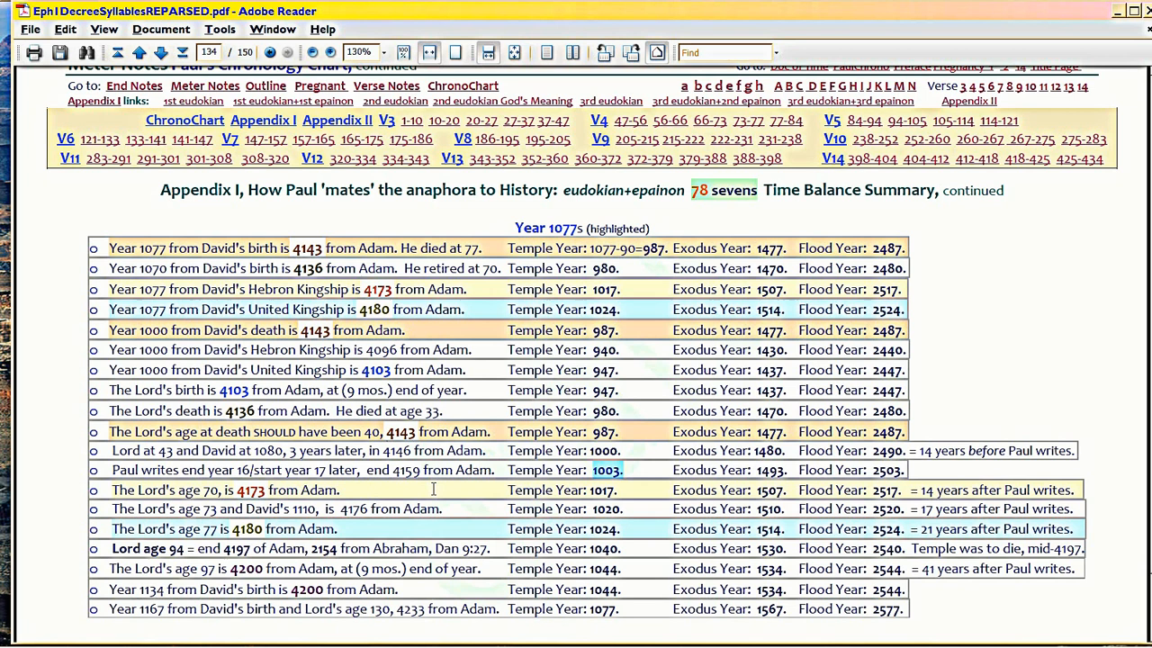
{"action": "mouse_move", "coordinate": [387, 433]}
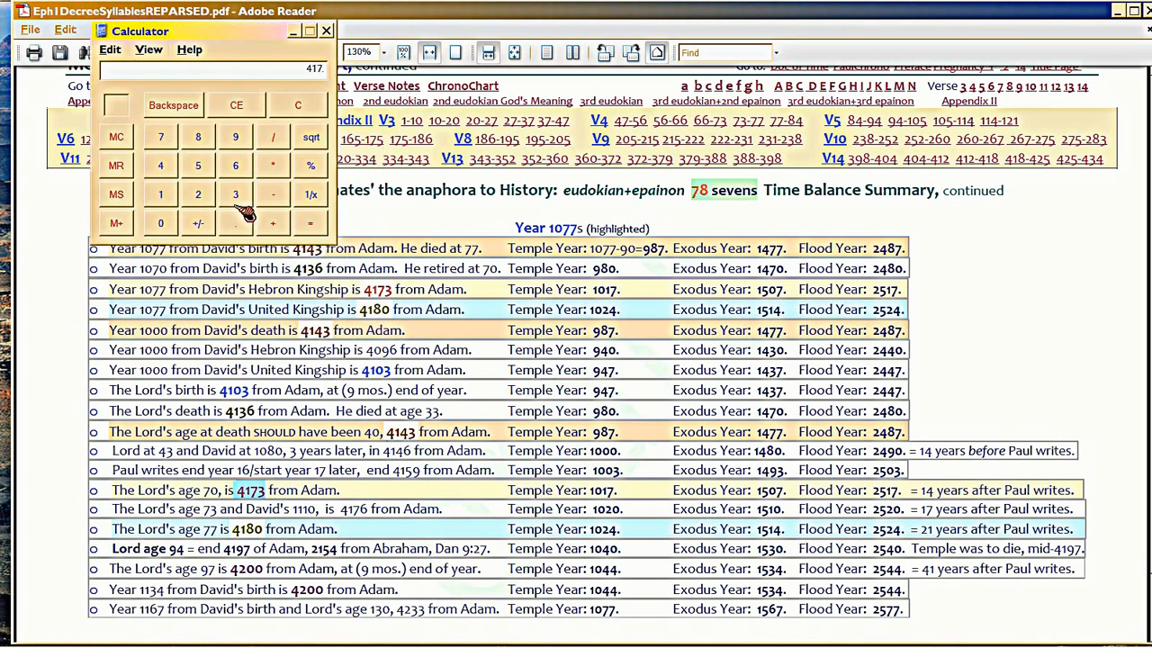
- Calculate 4173 minus 1077 in Calculator, getting 3096
{"action": "left_click", "coordinate": [235, 193]}
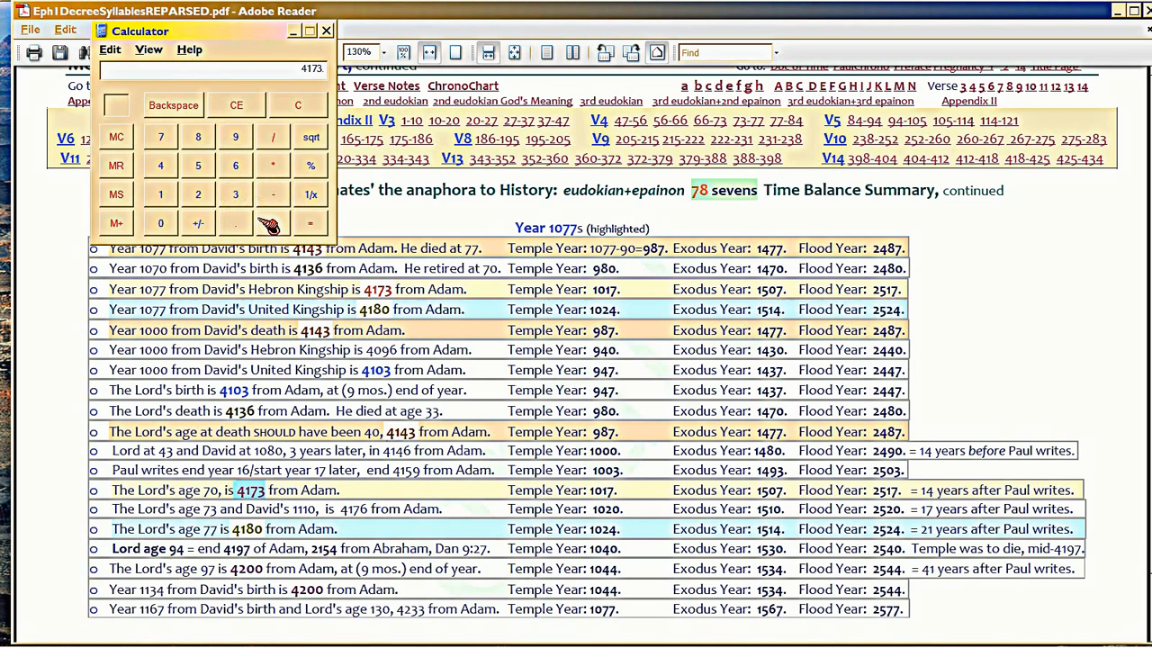
{"action": "left_click", "coordinate": [160, 136]}
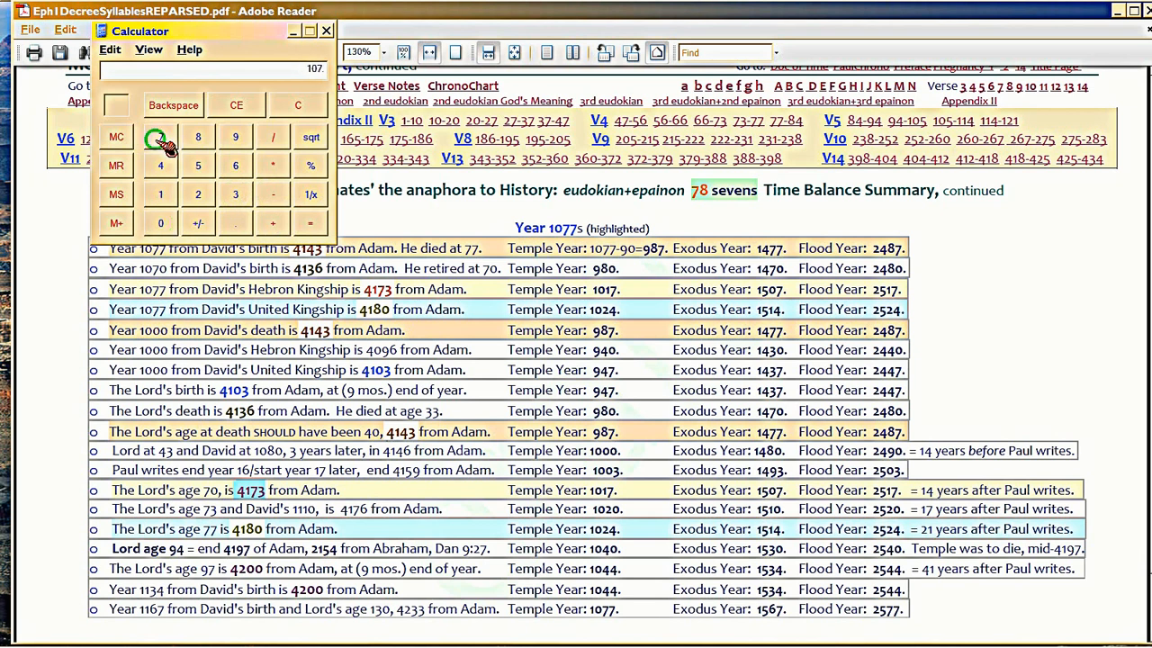
{"action": "left_click", "coordinate": [160, 137]}
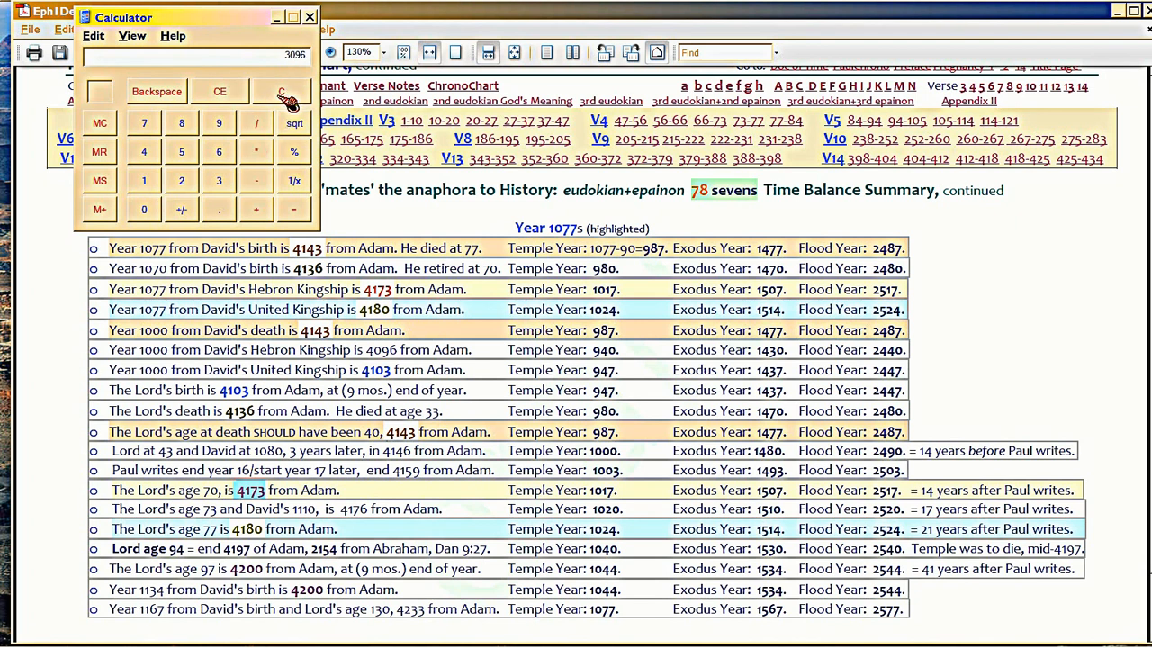
{"action": "mouse_move", "coordinate": [175, 180]}
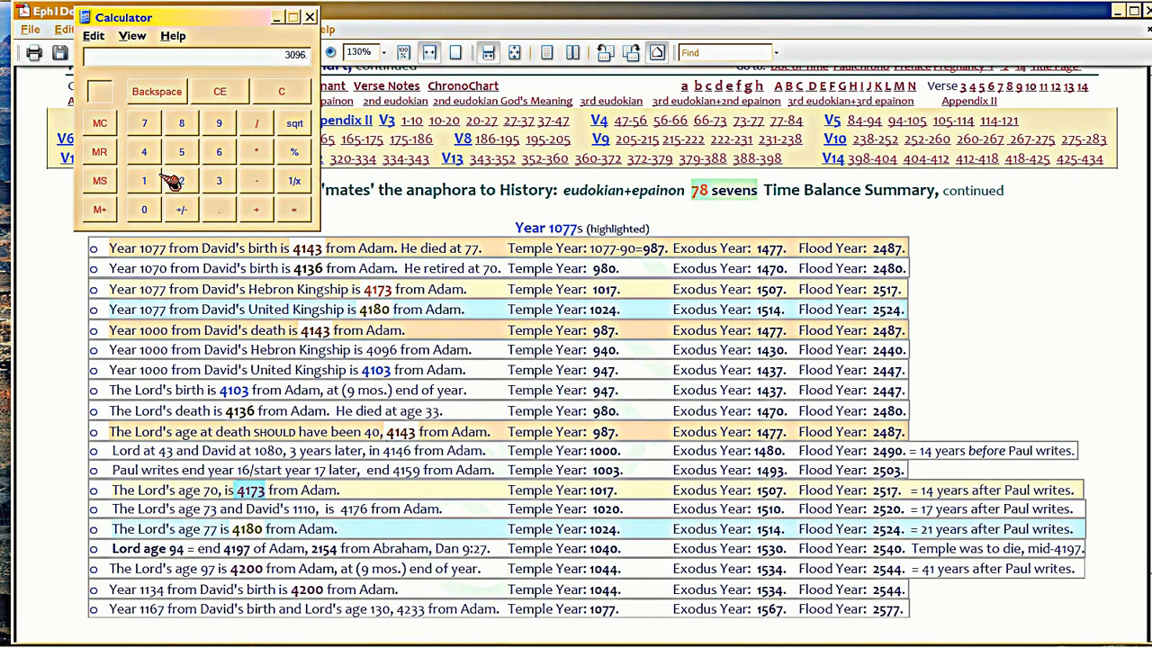
- Clear the 3096 result and enter 4173 again
{"action": "left_click", "coordinate": [143, 181]}
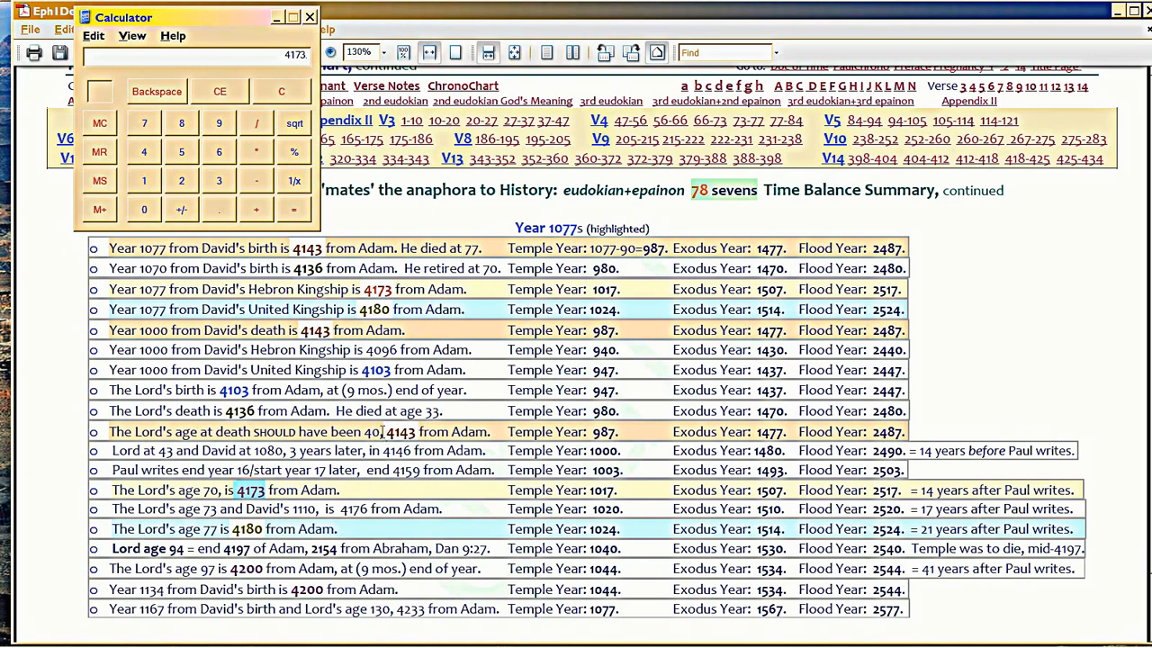
{"action": "left_click", "coordinate": [310, 16]}
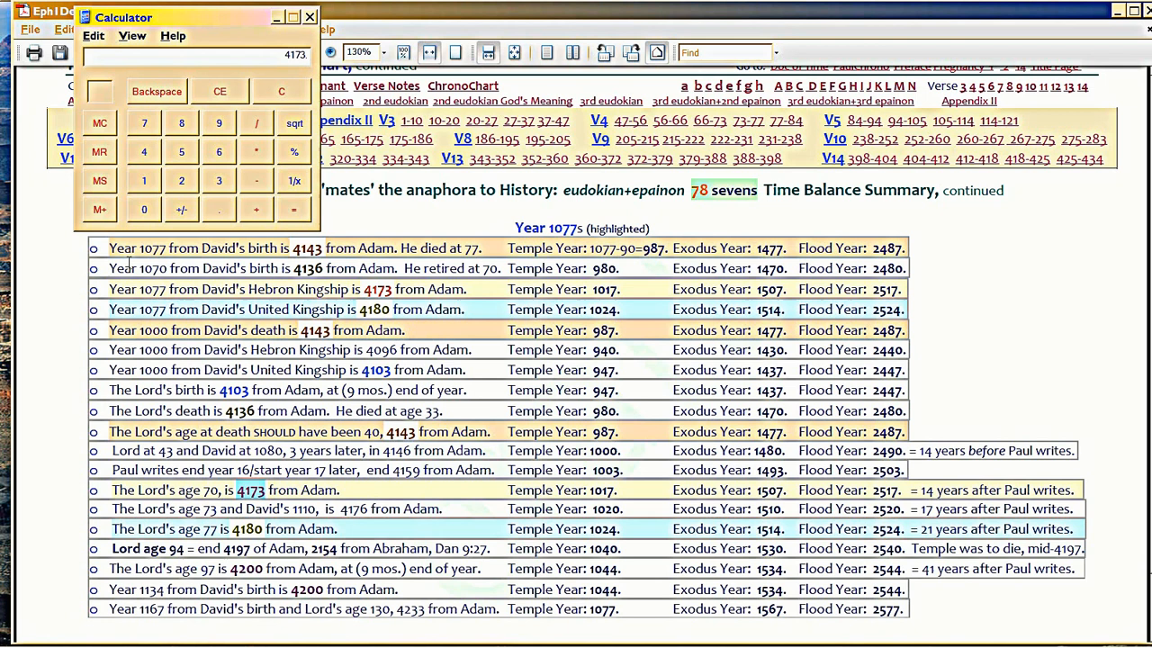
{"action": "mouse_move", "coordinate": [61, 355]}
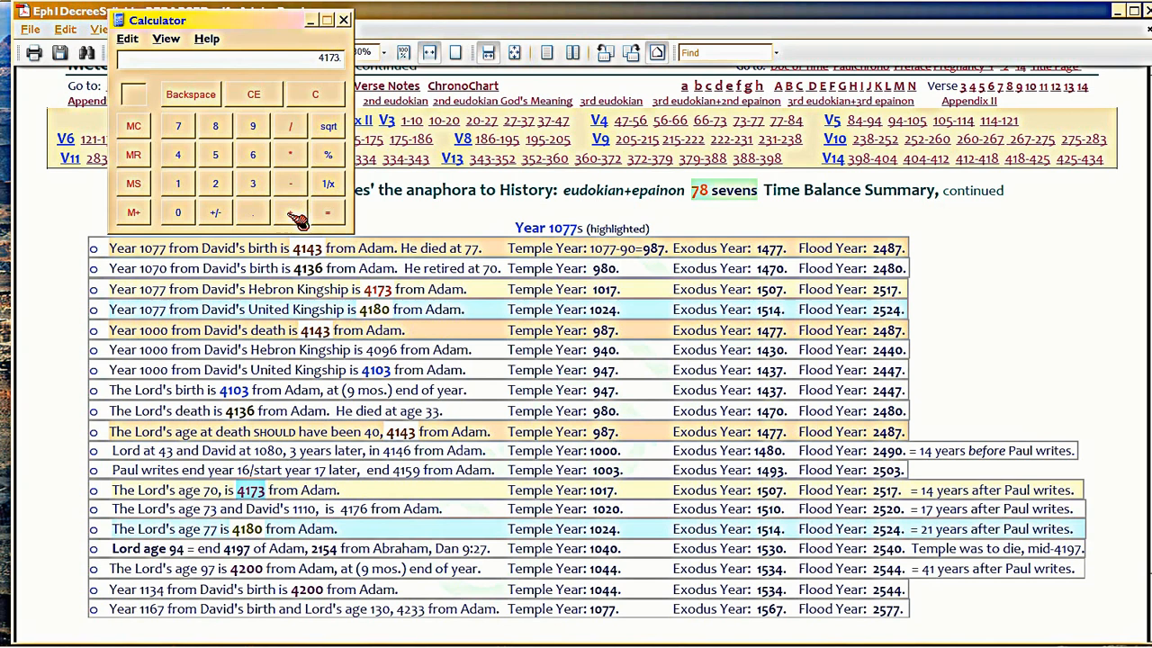
- Add 1077 to 4173 to get 5250
{"action": "left_click", "coordinate": [177, 212]}
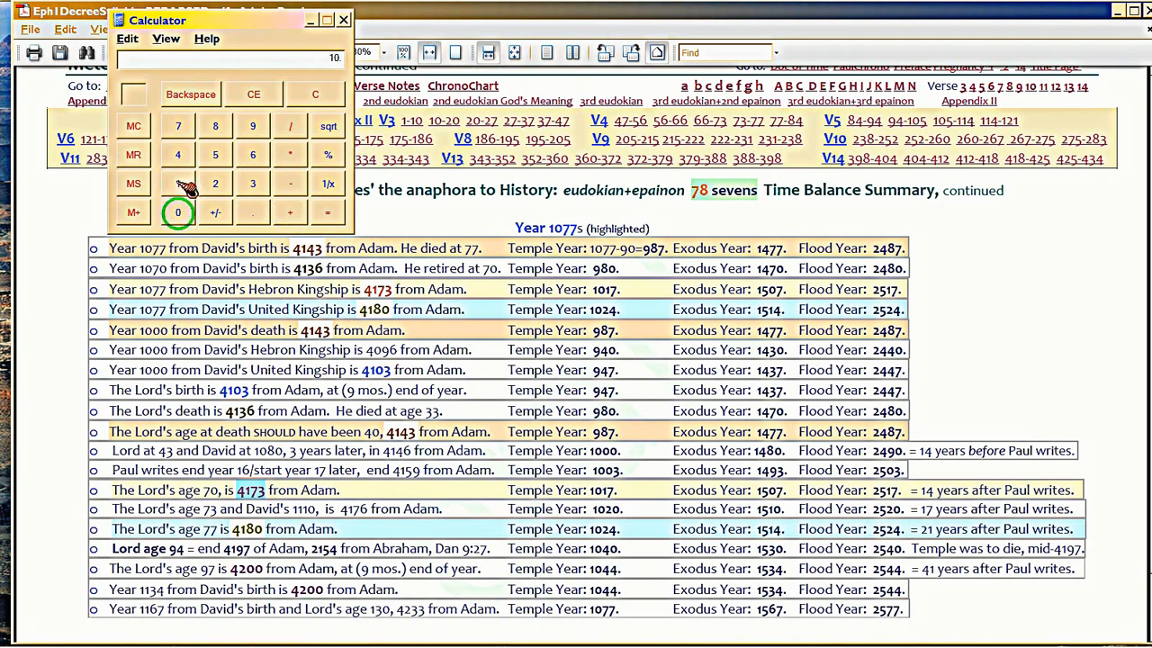
{"action": "left_click", "coordinate": [327, 211]}
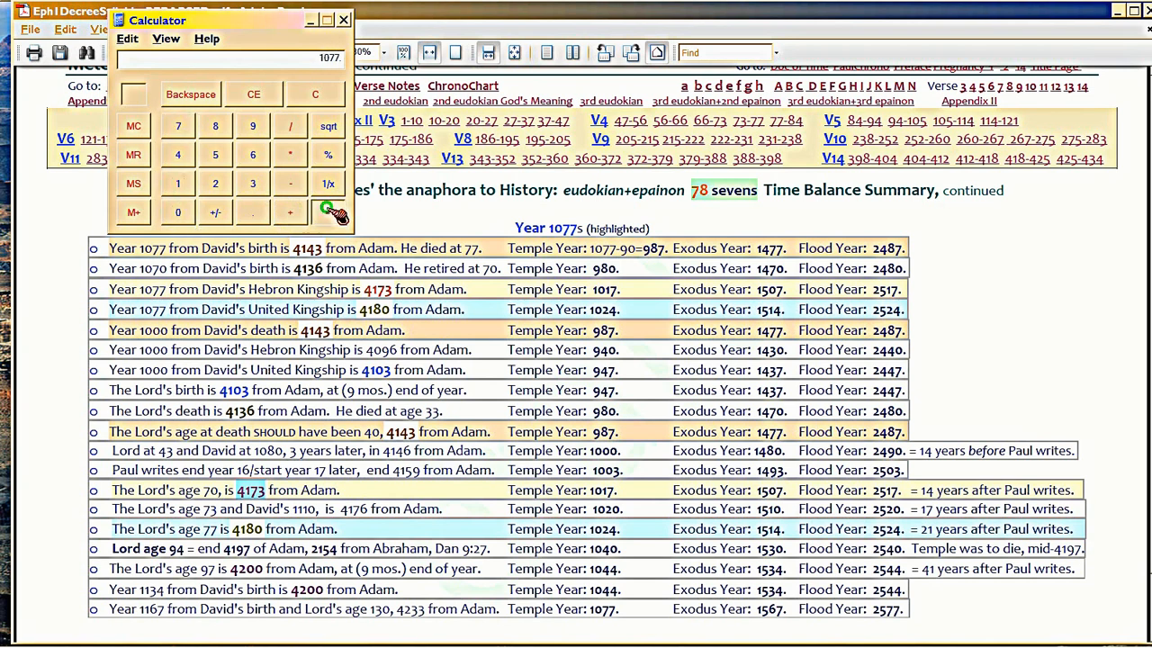
{"action": "left_click", "coordinate": [328, 212]}
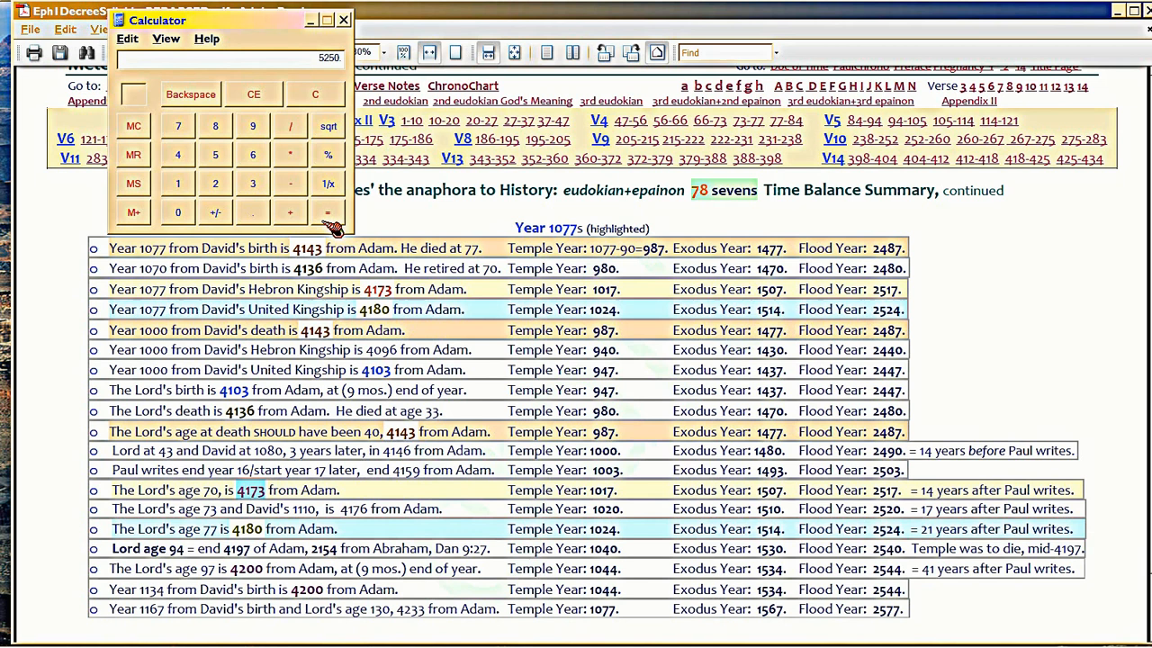